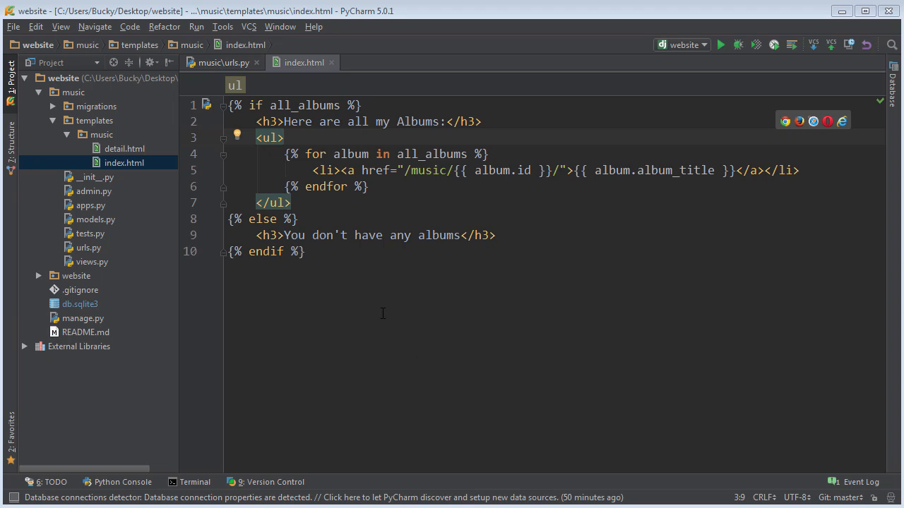
{"action": "mouse_move", "coordinate": [381, 311]}
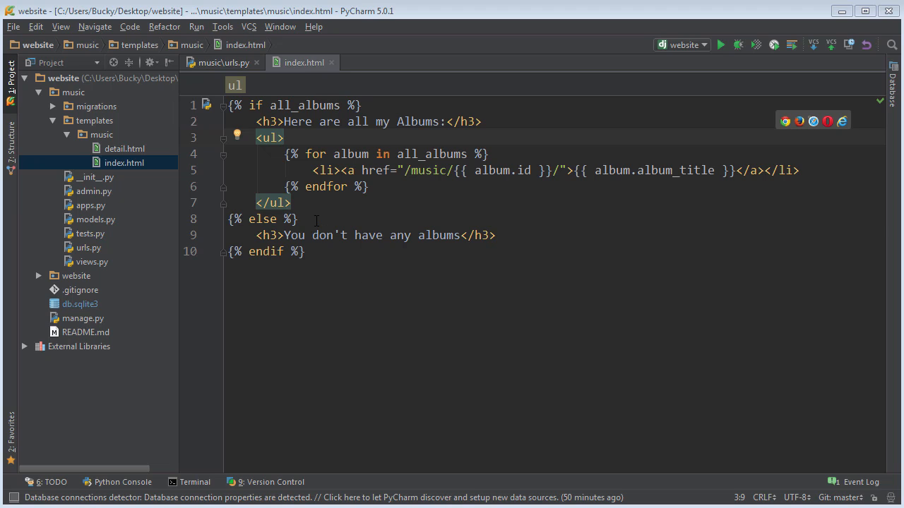
Review the for-loop and hard-coded /music/{{ album.id }}/ href in index.html and the detail.html template
{"action": "left_click_drag", "start_coordinate": [227, 186], "coordinate": [303, 251]}
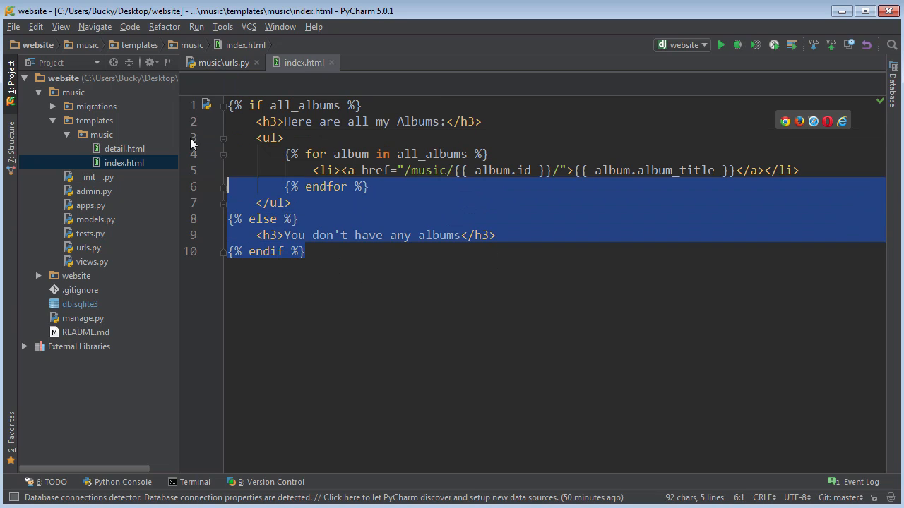
{"action": "left_click", "coordinate": [298, 217]}
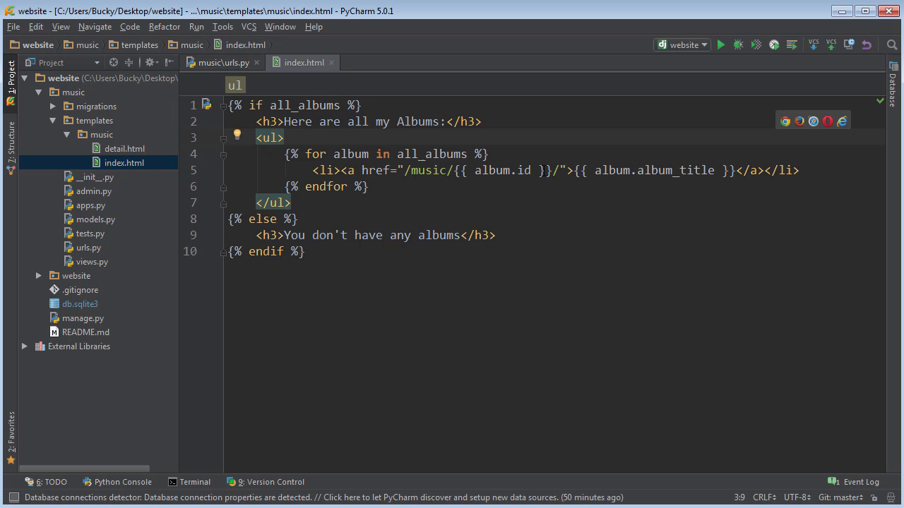
{"action": "mouse_move", "coordinate": [489, 303]}
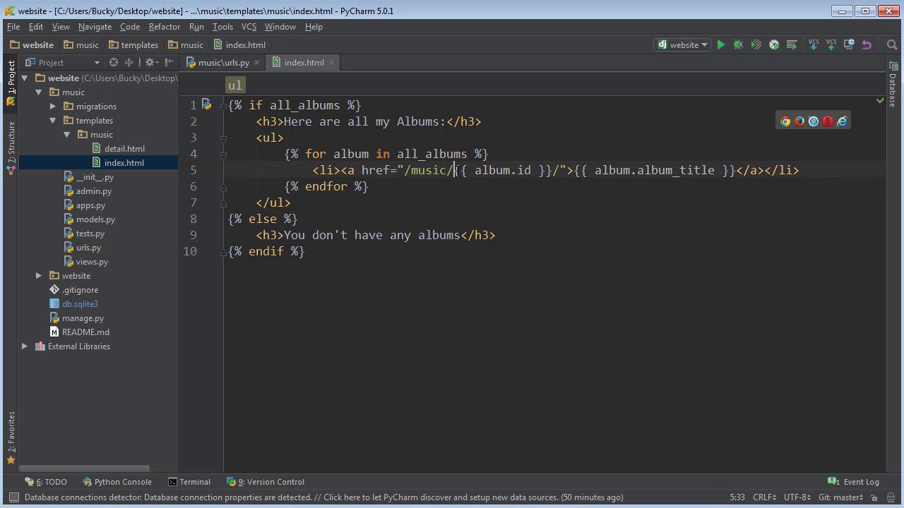
{"action": "left_click_drag", "start_coordinate": [458, 169], "coordinate": [552, 169]}
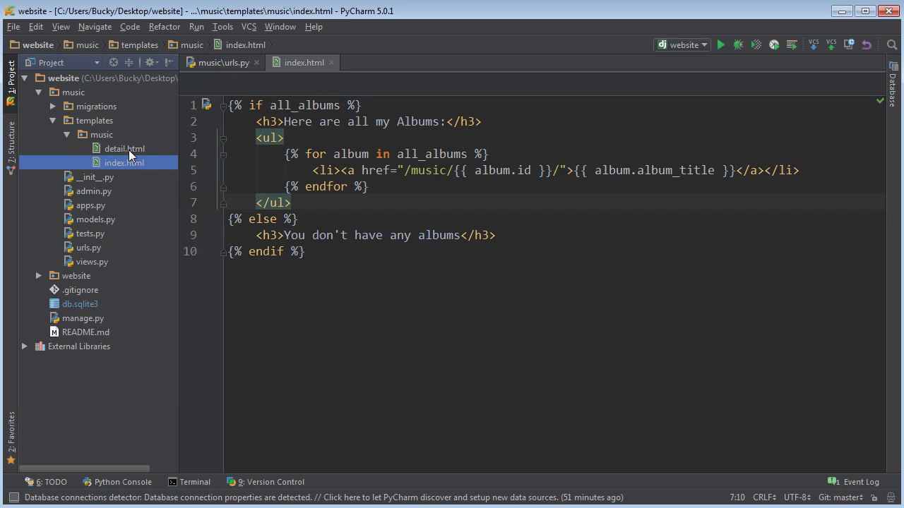
{"action": "left_click", "coordinate": [124, 149]}
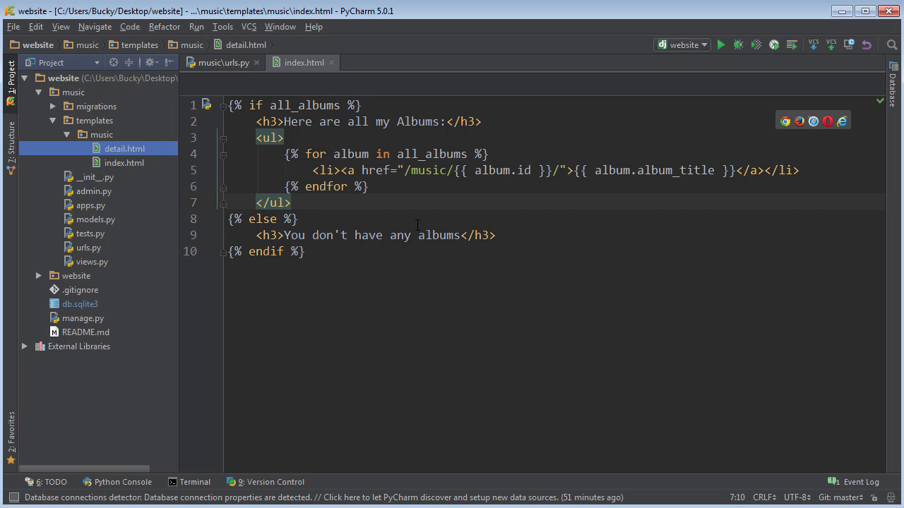
{"action": "left_click", "coordinate": [284, 138]}
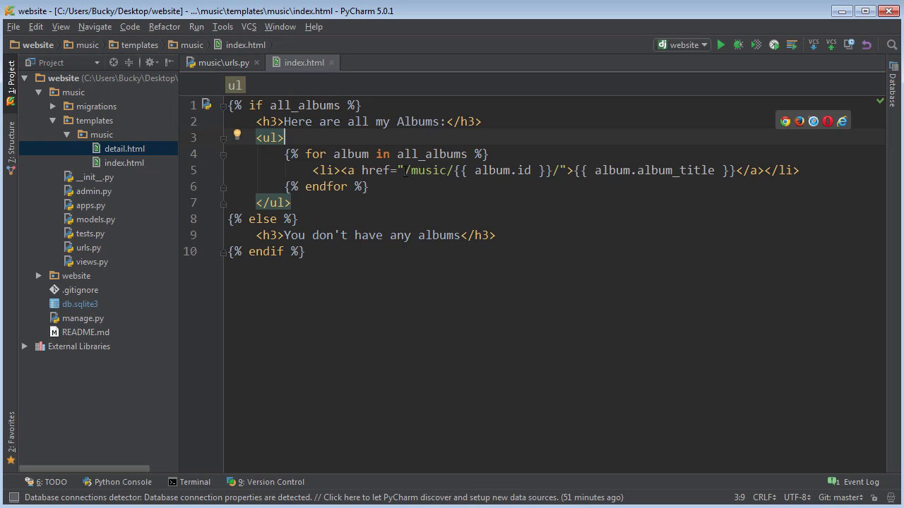
{"action": "left_click", "coordinate": [452, 169]}
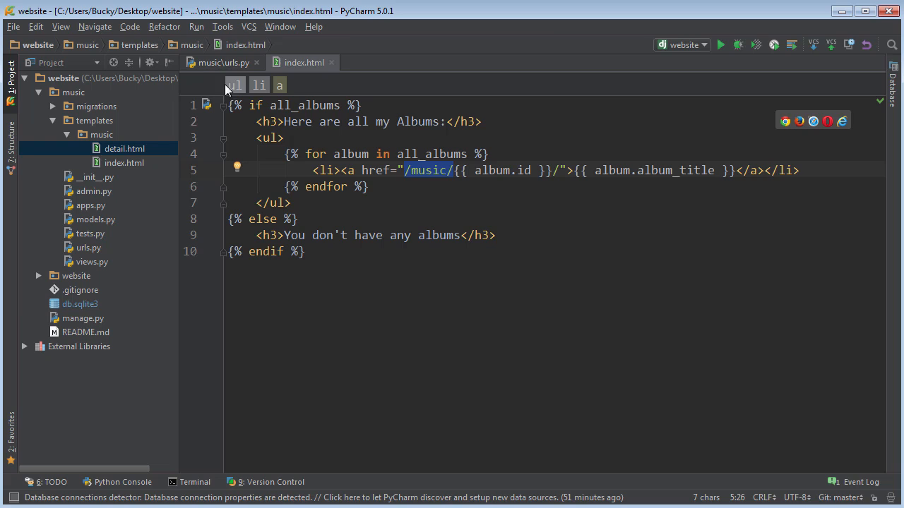
Compare the urls.py detail route, named 'detail' with its album_id capture, against the index.html link
{"action": "left_click", "coordinate": [221, 62]}
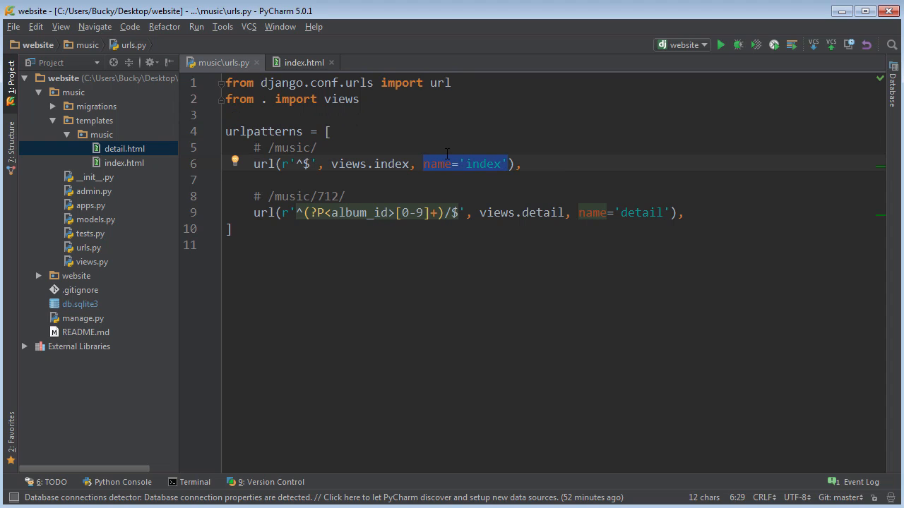
{"action": "mouse_move", "coordinate": [439, 150]}
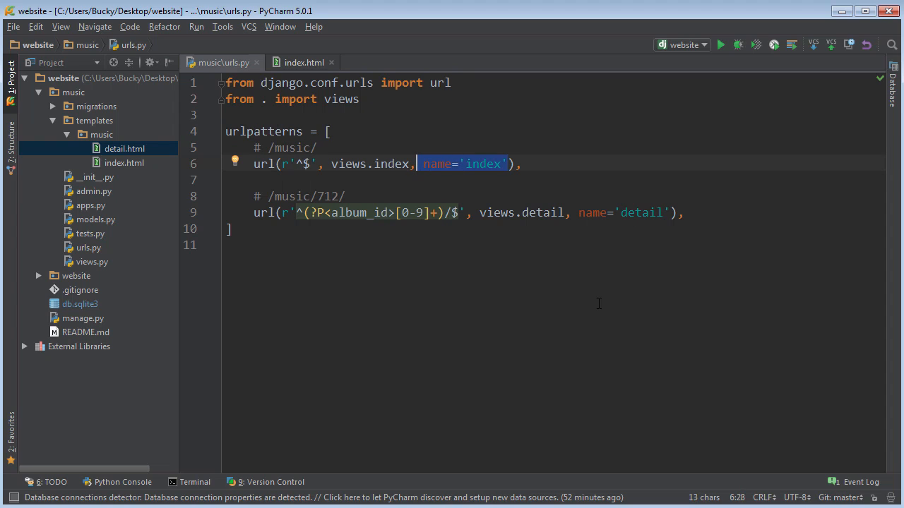
{"action": "double_click", "coordinate": [483, 164]}
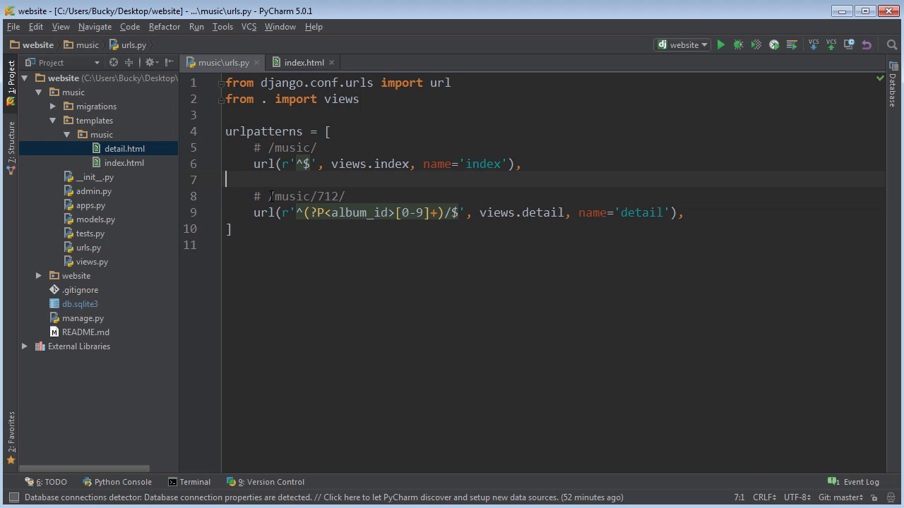
{"action": "double_click", "coordinate": [291, 196]}
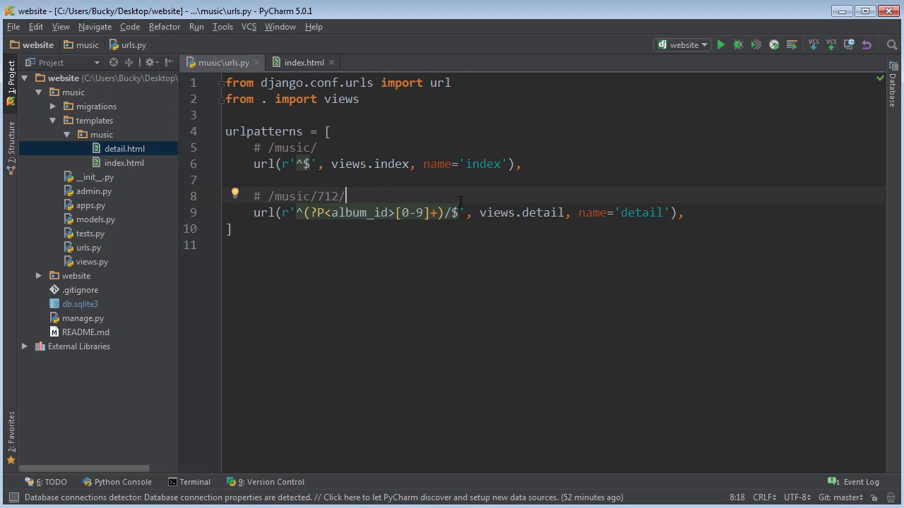
{"action": "left_click", "coordinate": [304, 62]}
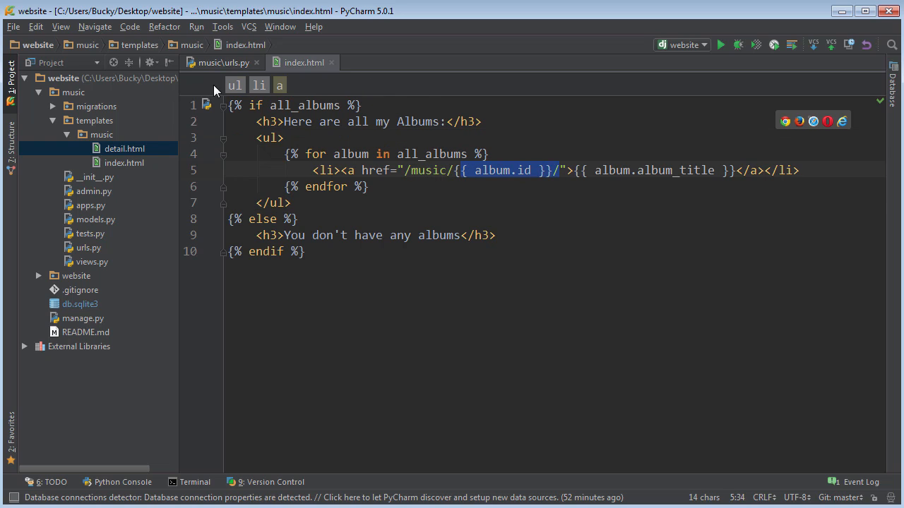
{"action": "left_click", "coordinate": [219, 62]}
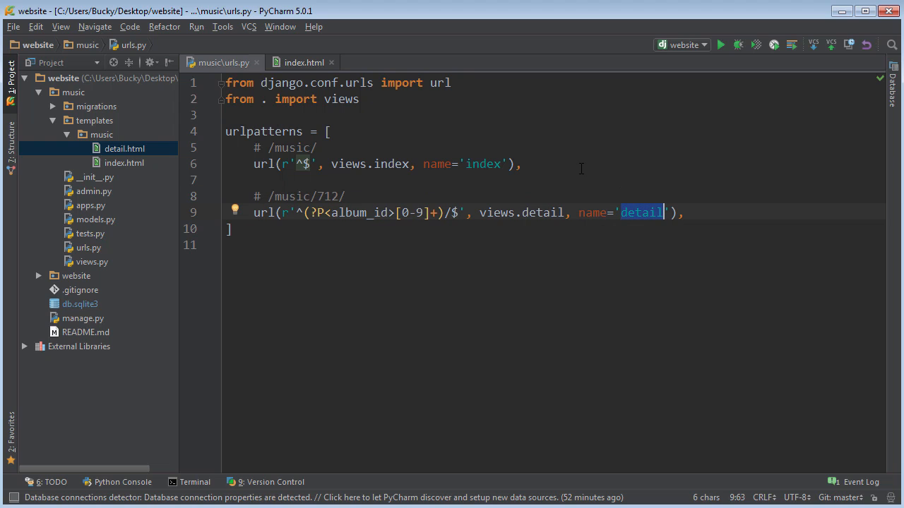
{"action": "left_click", "coordinate": [302, 62]}
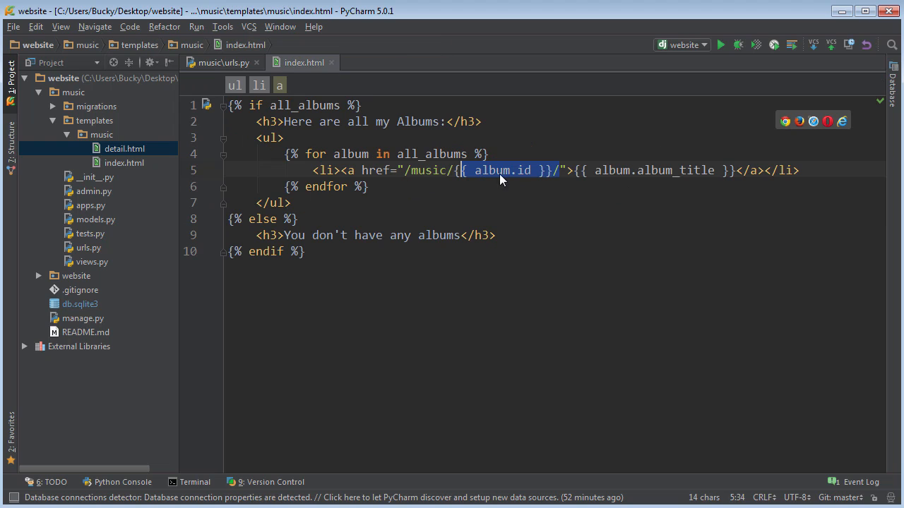
{"action": "left_click", "coordinate": [220, 62]}
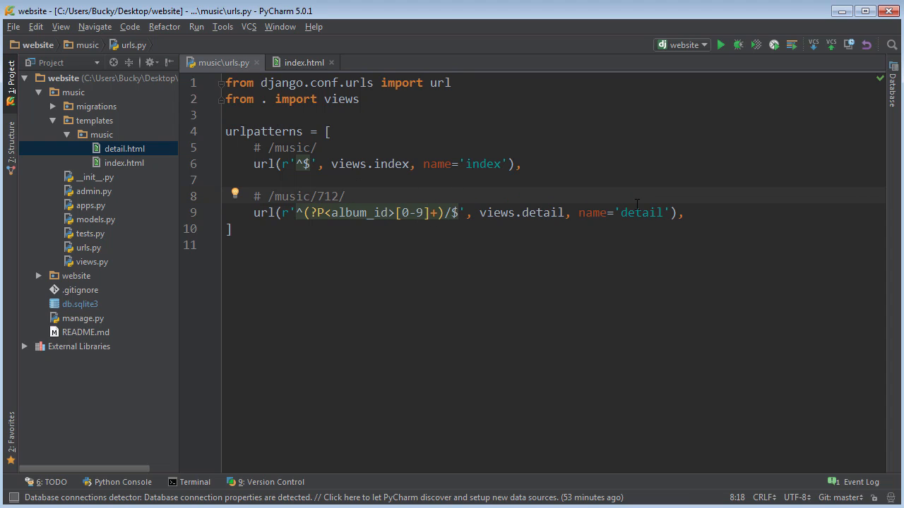
{"action": "left_click_drag", "start_coordinate": [307, 212], "coordinate": [463, 211]}
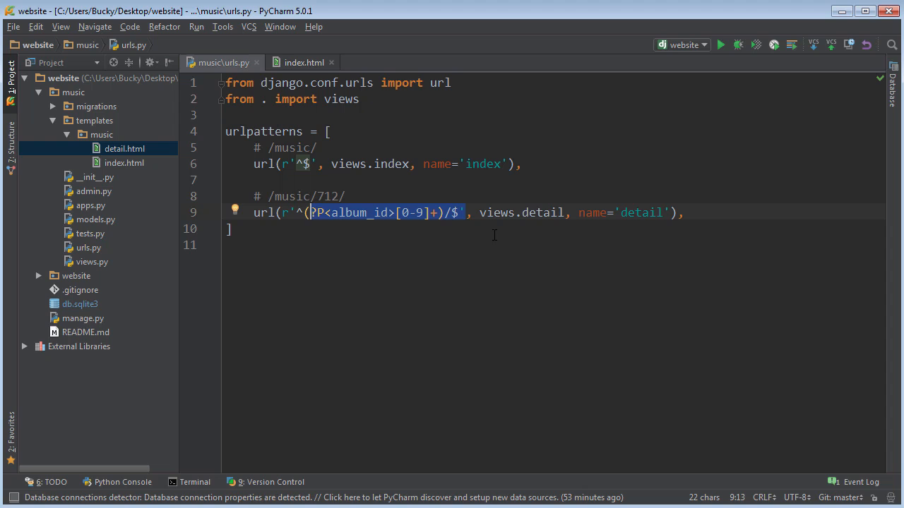
Select album.id in the index.html href and bring up its context menu
{"action": "left_click", "coordinate": [303, 62]}
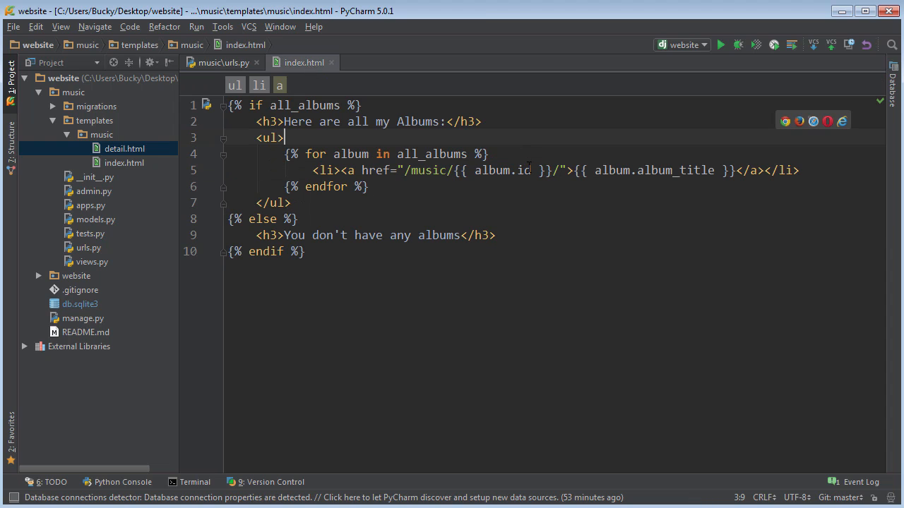
{"action": "right_click", "coordinate": [515, 170]}
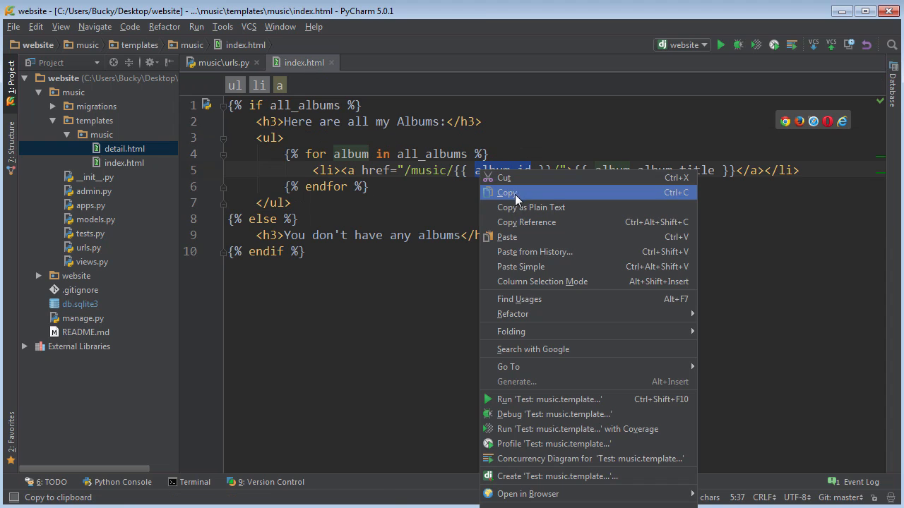
Copy album.id, clear the hard-coded href path, and start a template tag with {
{"action": "left_click", "coordinate": [508, 193]}
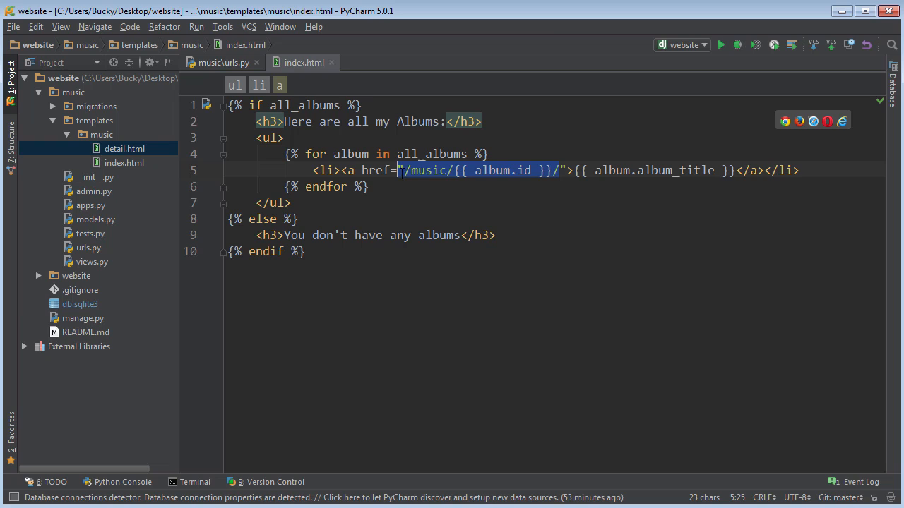
{"action": "key", "text": "Delete"}
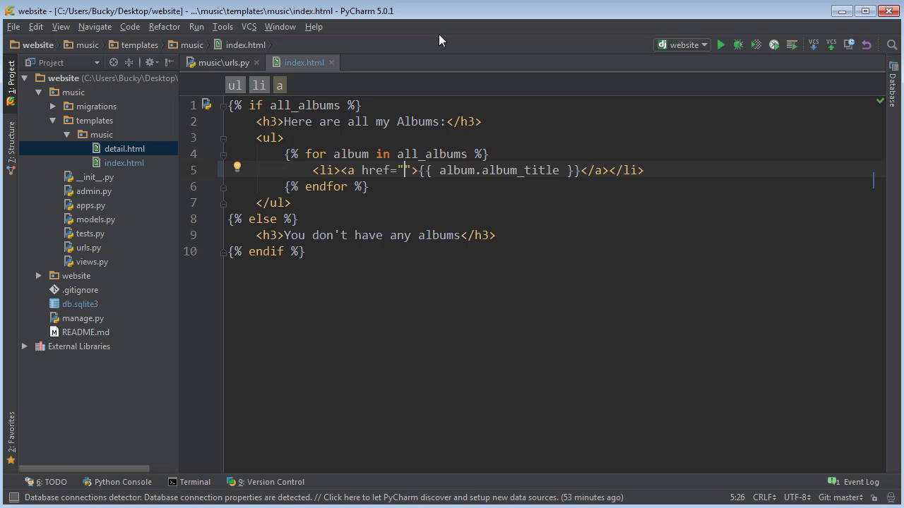
{"action": "type", "text": "{%  %"}
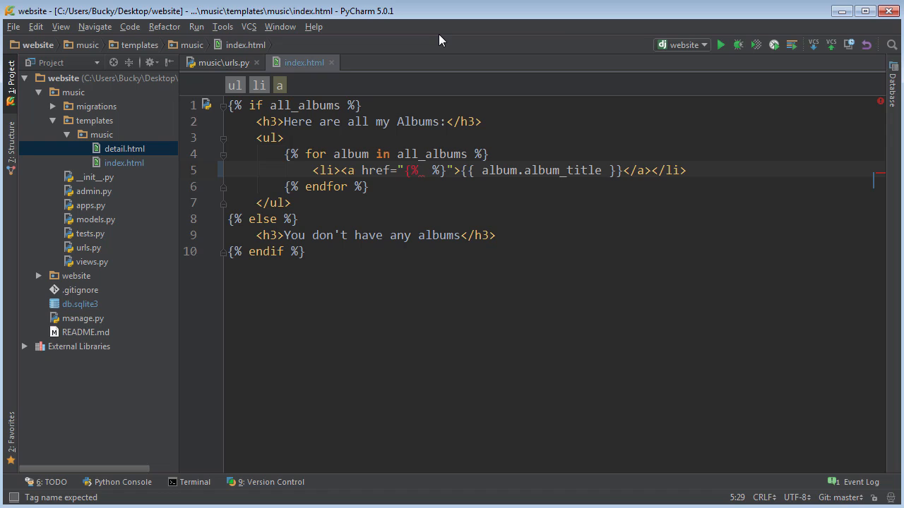
Fill the href with {% url 'detail' %}, correcting 'details' to 'detail'
{"action": "type", "text": "url"}
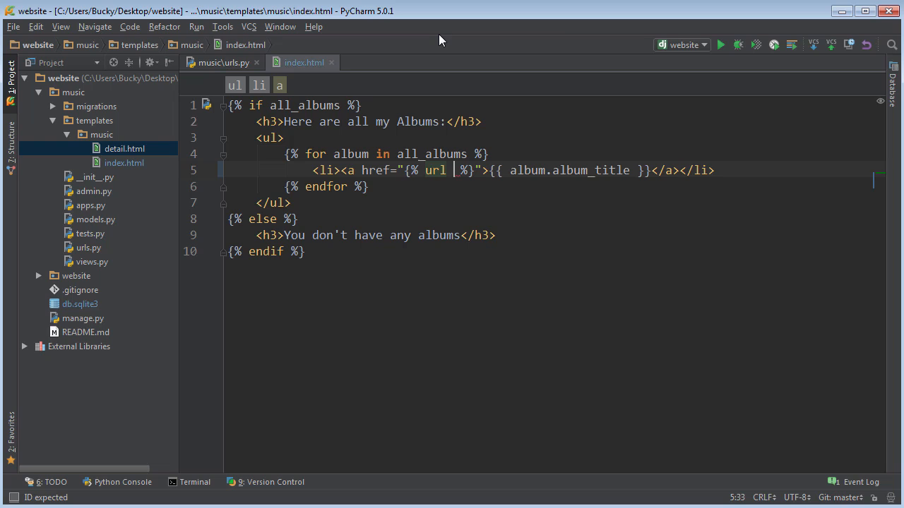
{"action": "type", "text": "_"}
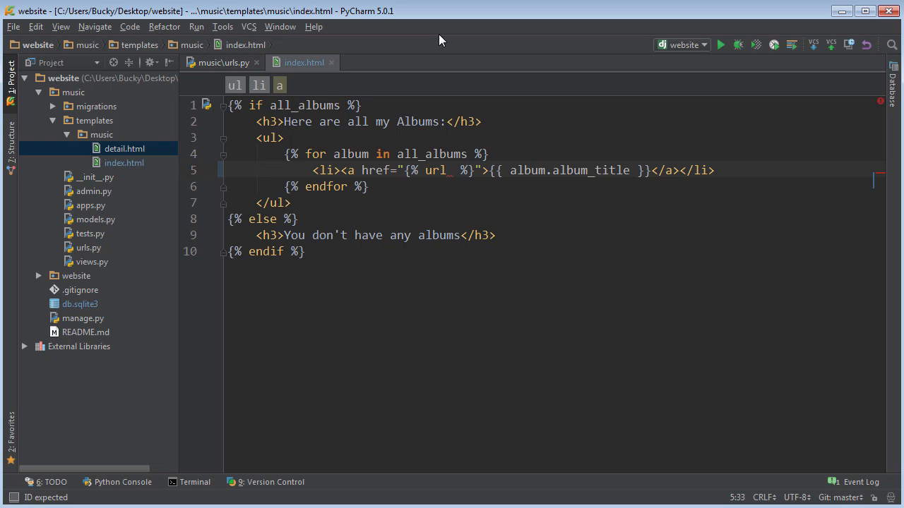
{"action": "type", "text": "''"}
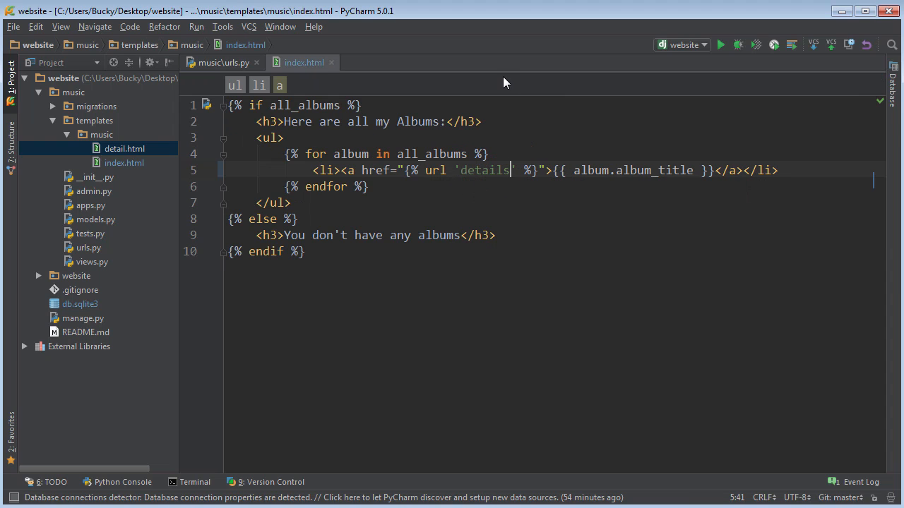
{"action": "key", "text": "BackSpace"}
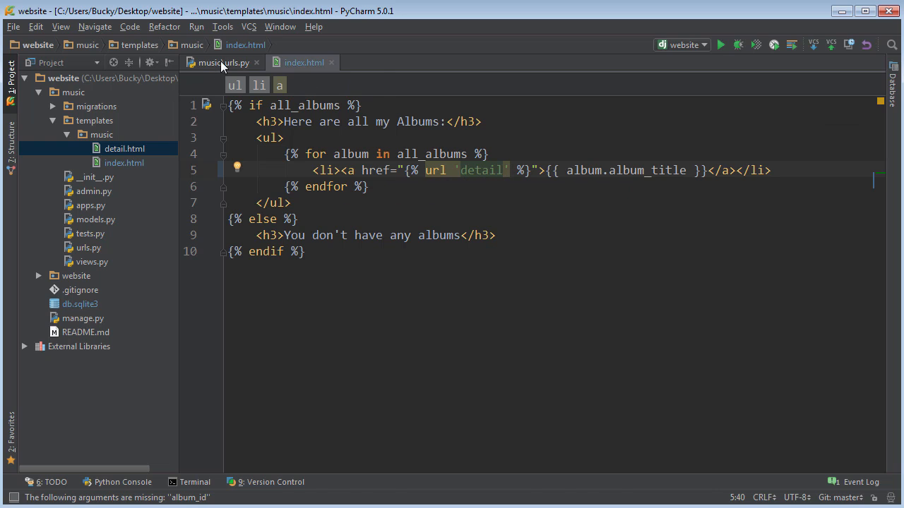
Change the urls.py detail route comment to /music/<album_id>/ and return to index.html
{"action": "left_click", "coordinate": [220, 63]}
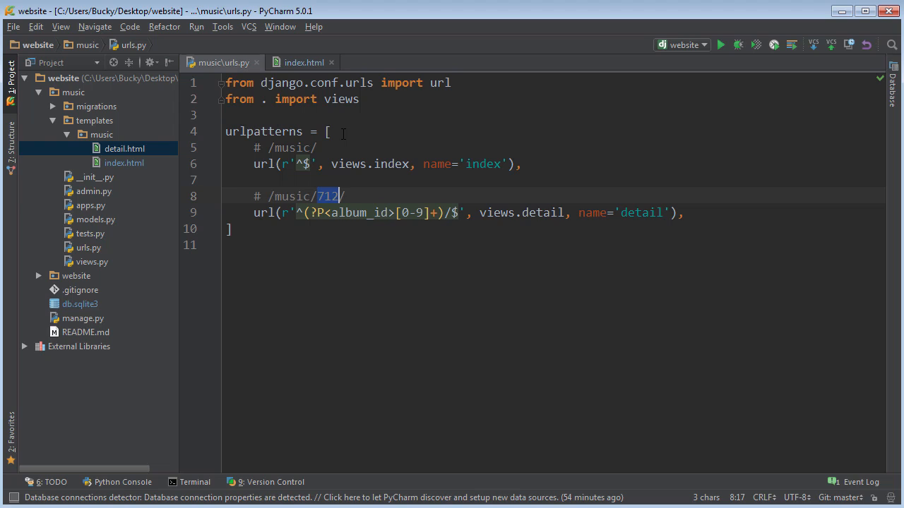
{"action": "type", "text": "<albu"}
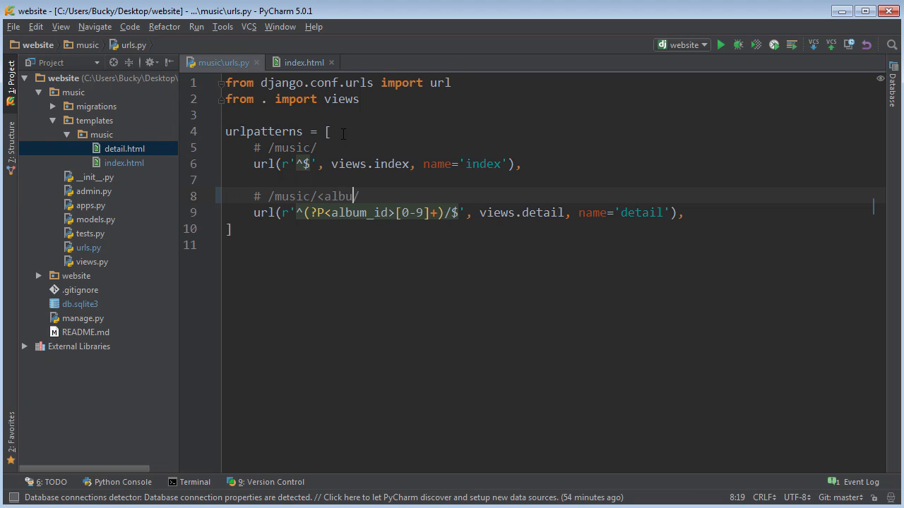
{"action": "type", "text": "m_id>"}
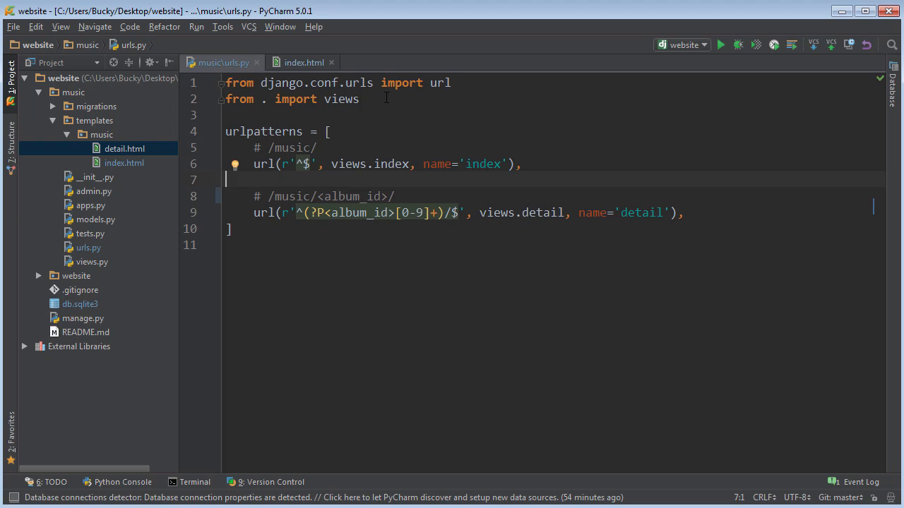
{"action": "left_click", "coordinate": [304, 62]}
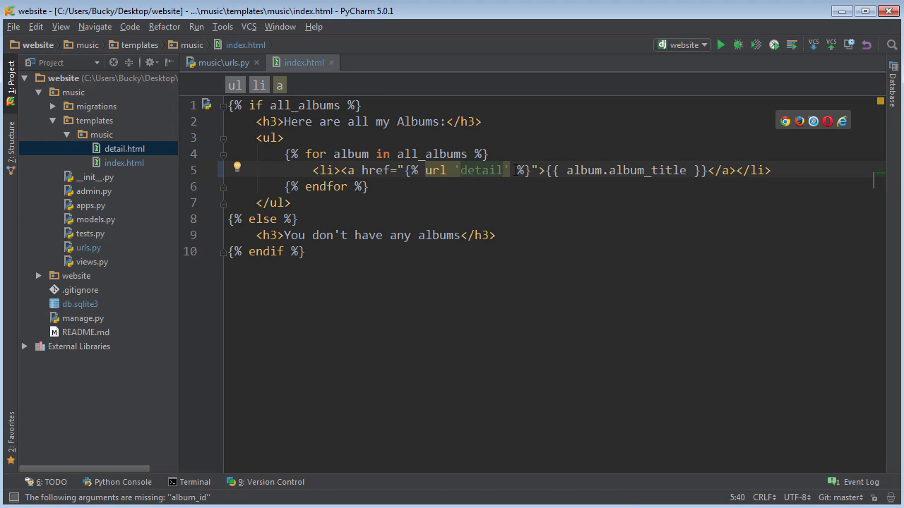
Add album.id so the href reads {% url 'detail' album.id %}, then check it against urls.py
{"action": "type", "text": "album.id"}
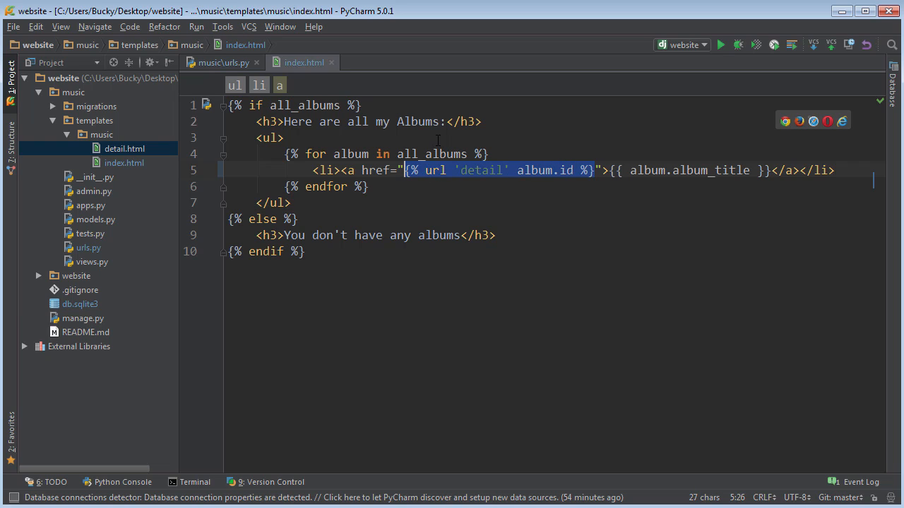
{"action": "left_click", "coordinate": [269, 138]}
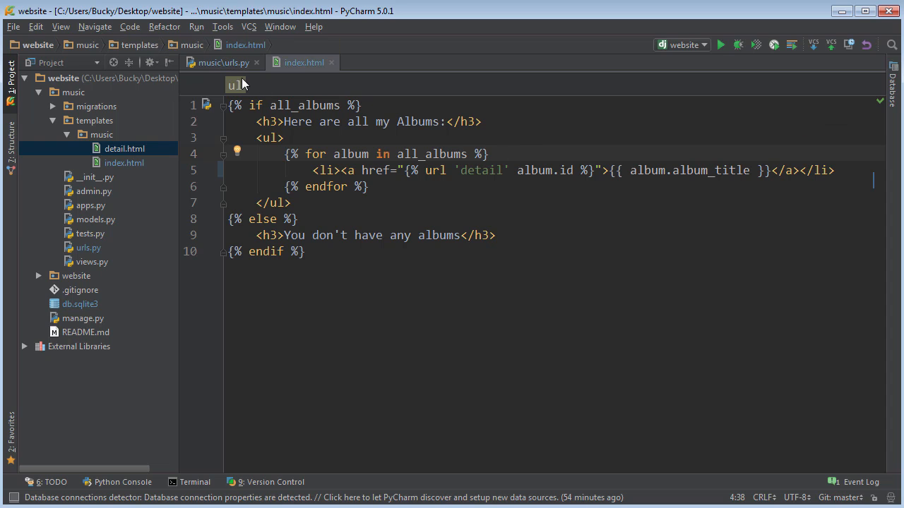
{"action": "left_click", "coordinate": [219, 62]}
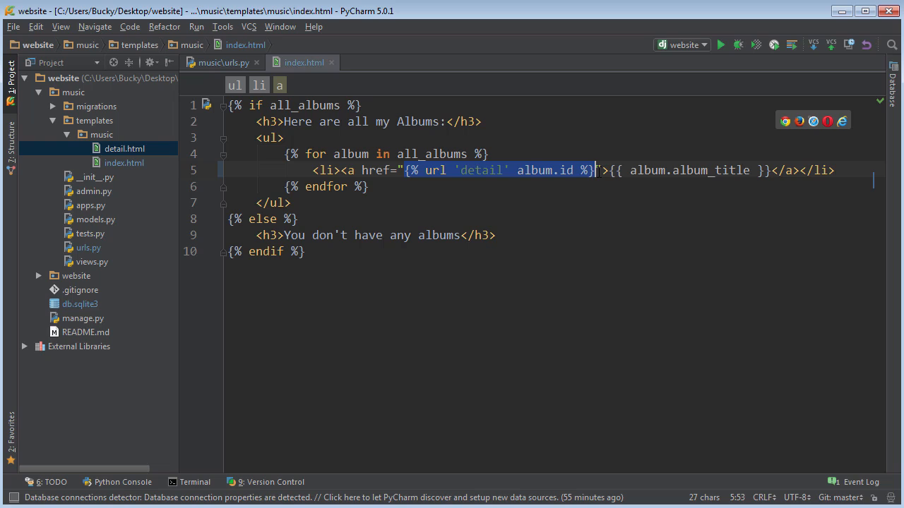
{"action": "left_click", "coordinate": [489, 154]}
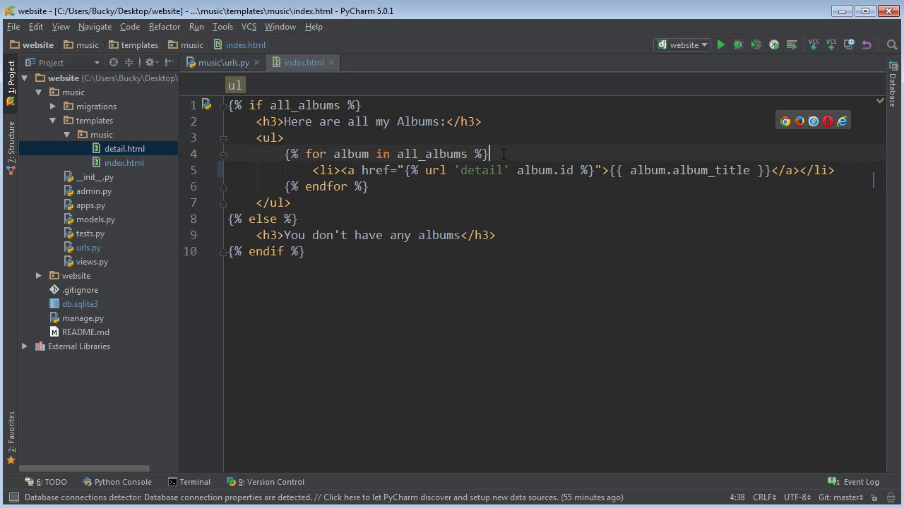